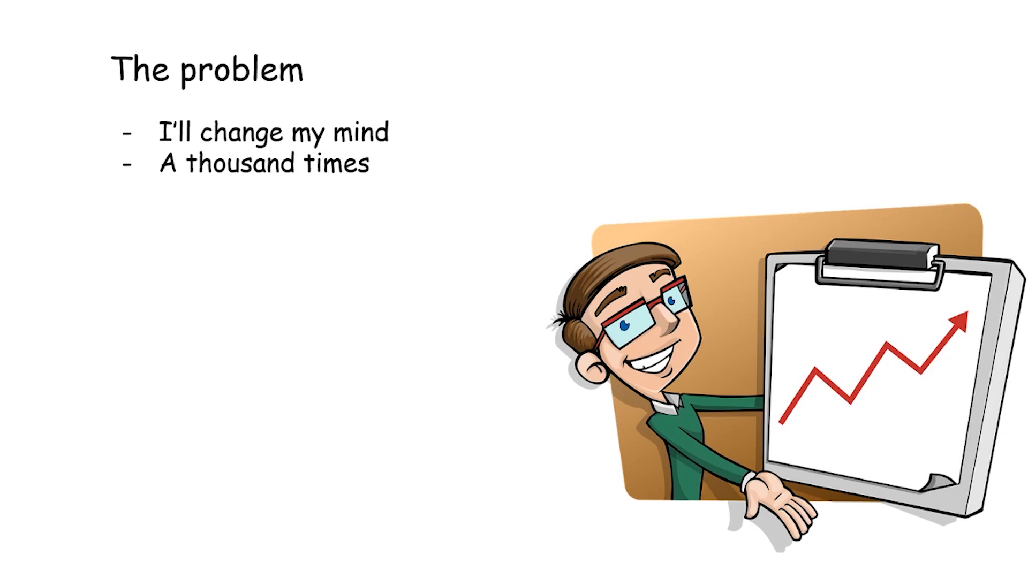
Advance the 'The problem' slide so the first bullet appears beside the stick figure at the chart
text(And I don't think i will)
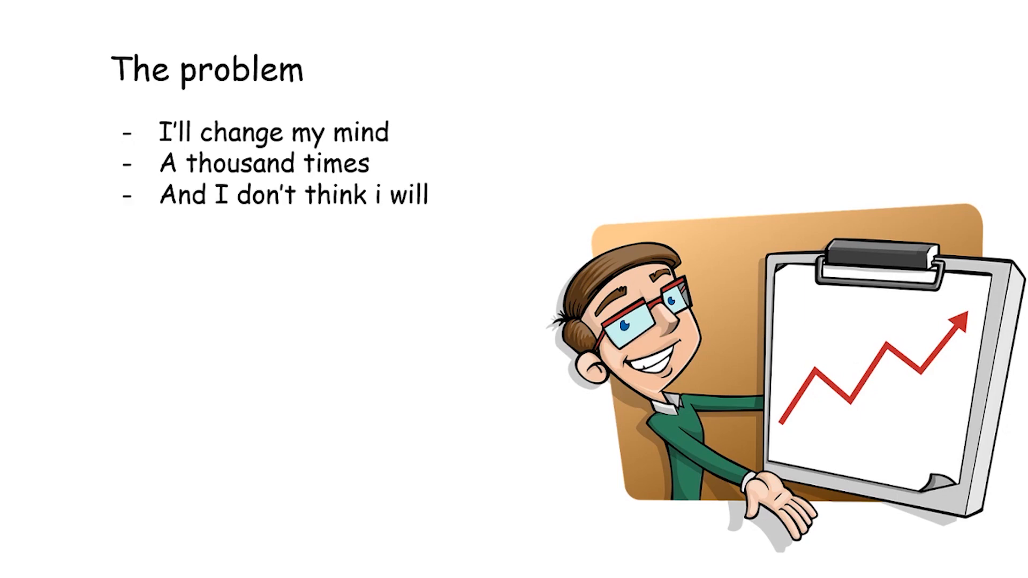
text(Make up my mind)
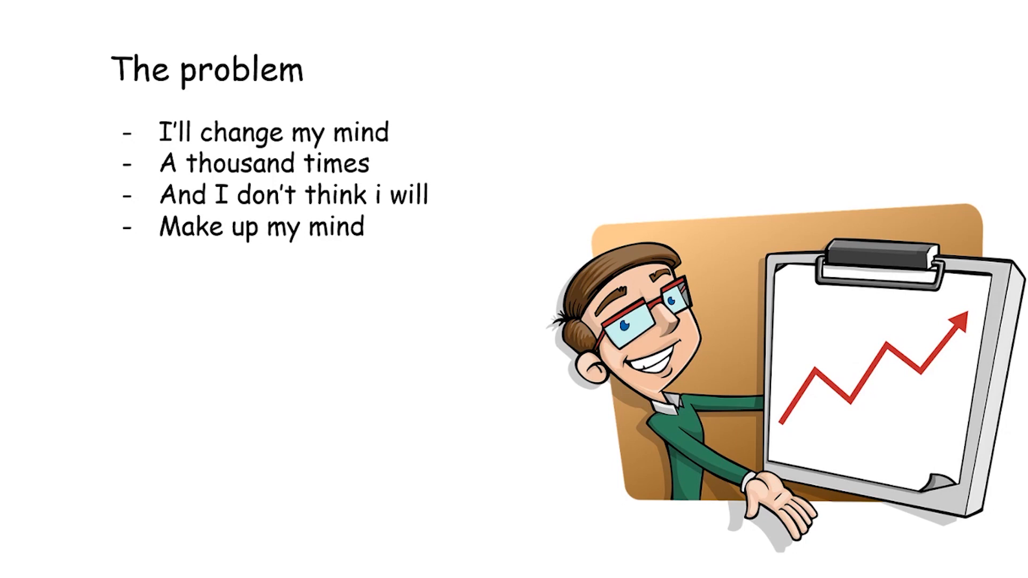
text(Maybe some other time)
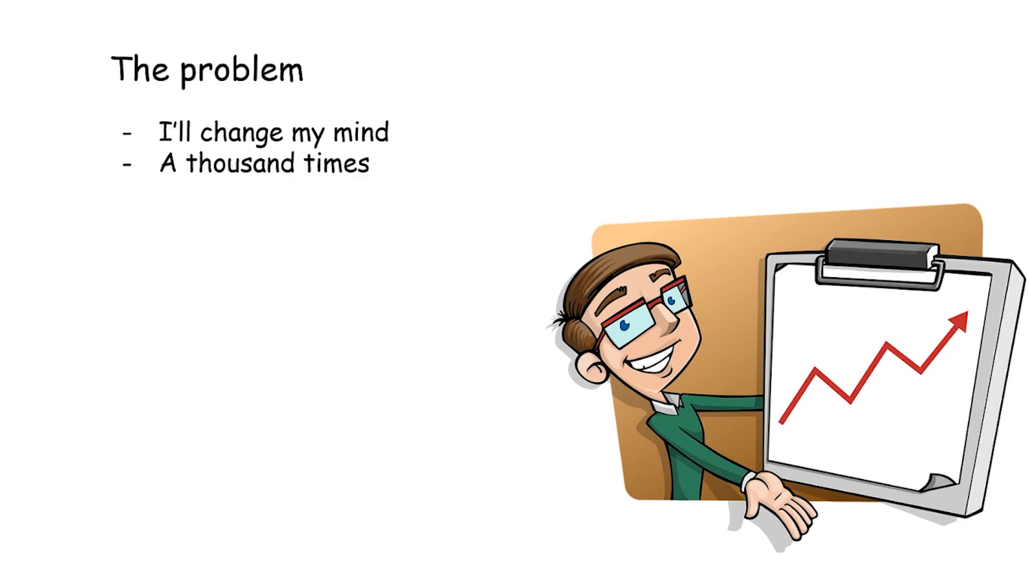
text(And I don't think i will)
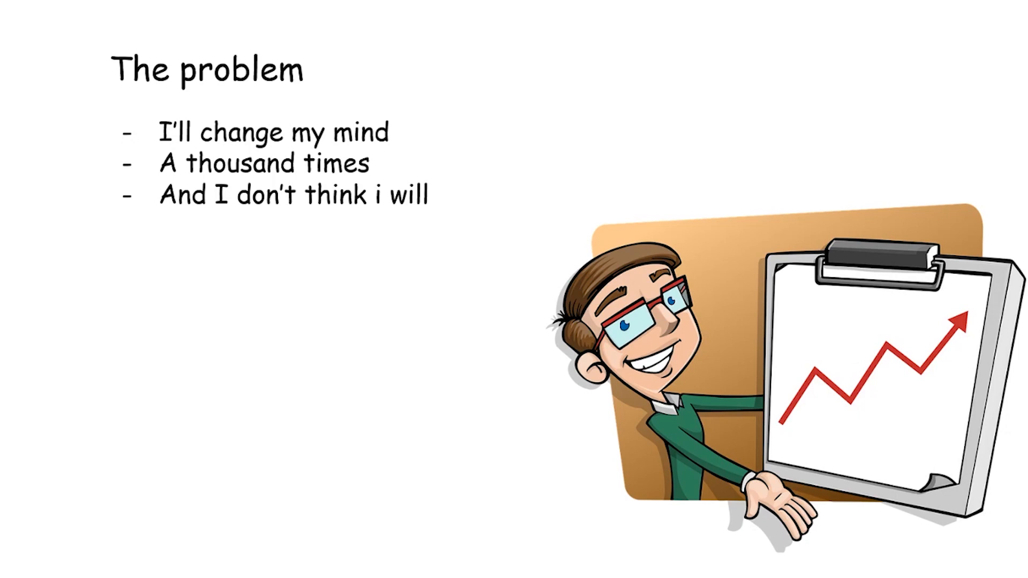
text(Make up my mind)
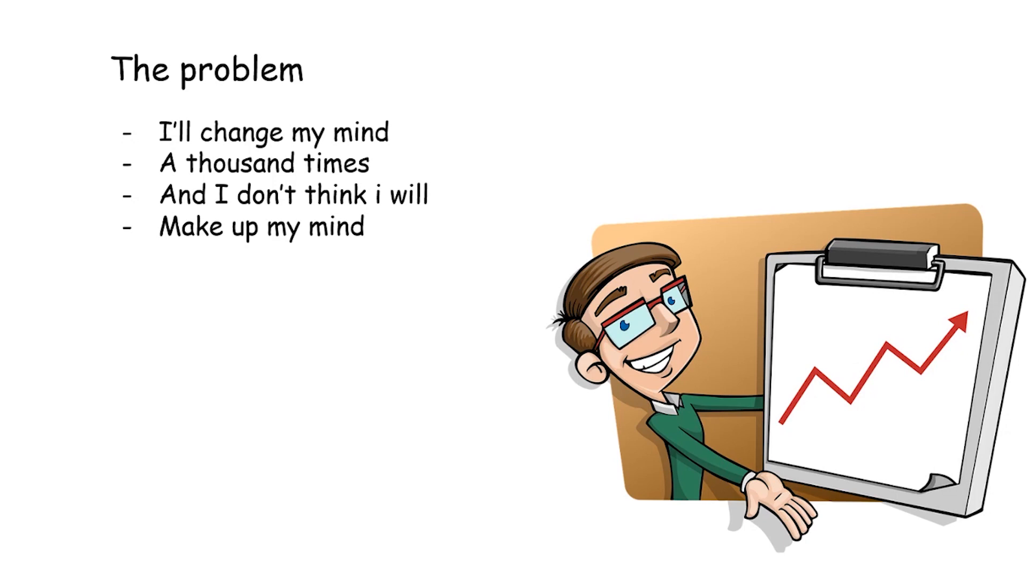
text(Maybe some other time)
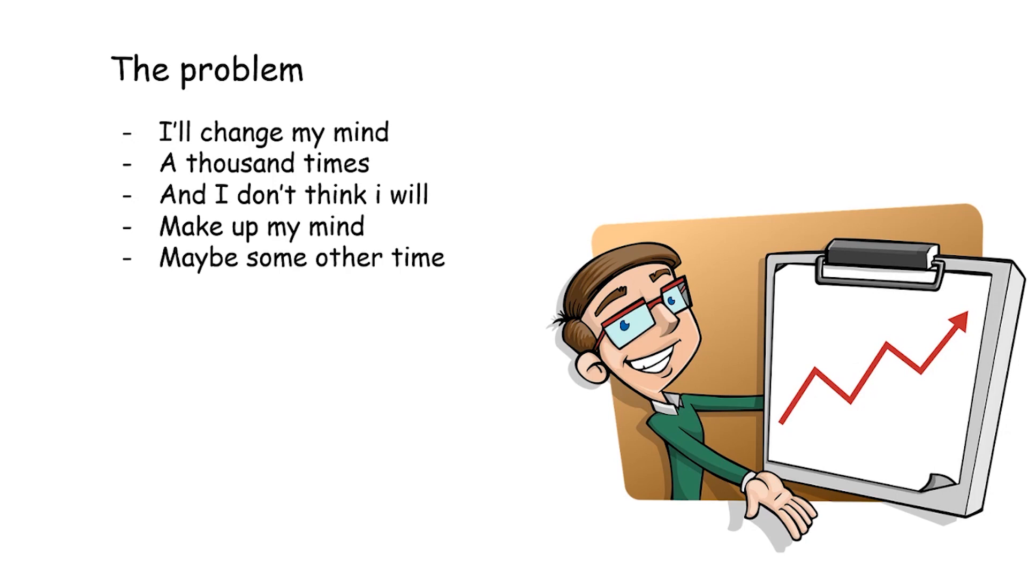
key(Right)
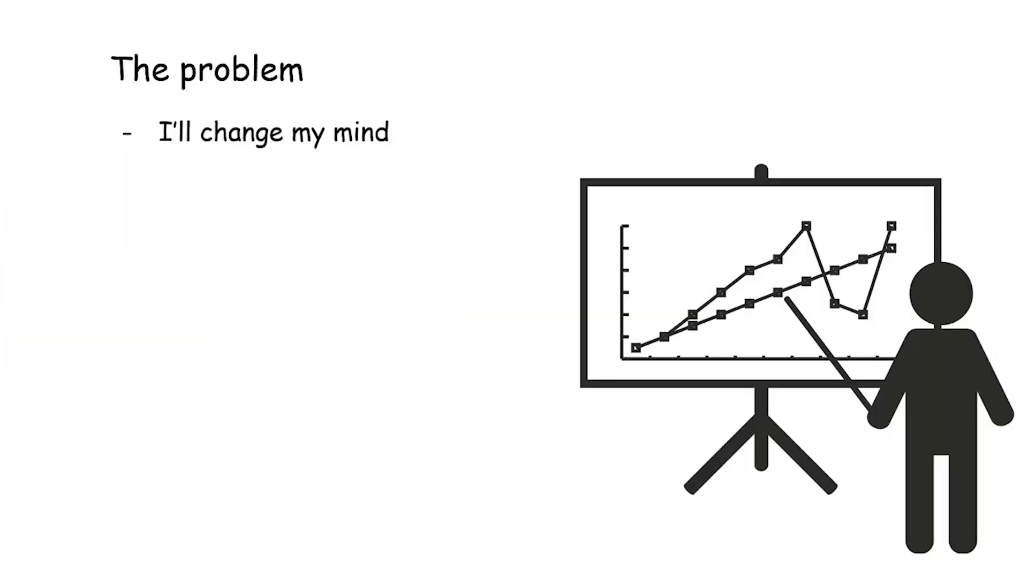
Replay 'The problem' from the first bullet and advance until all five lines show beside the presenter
text(A thousand times)
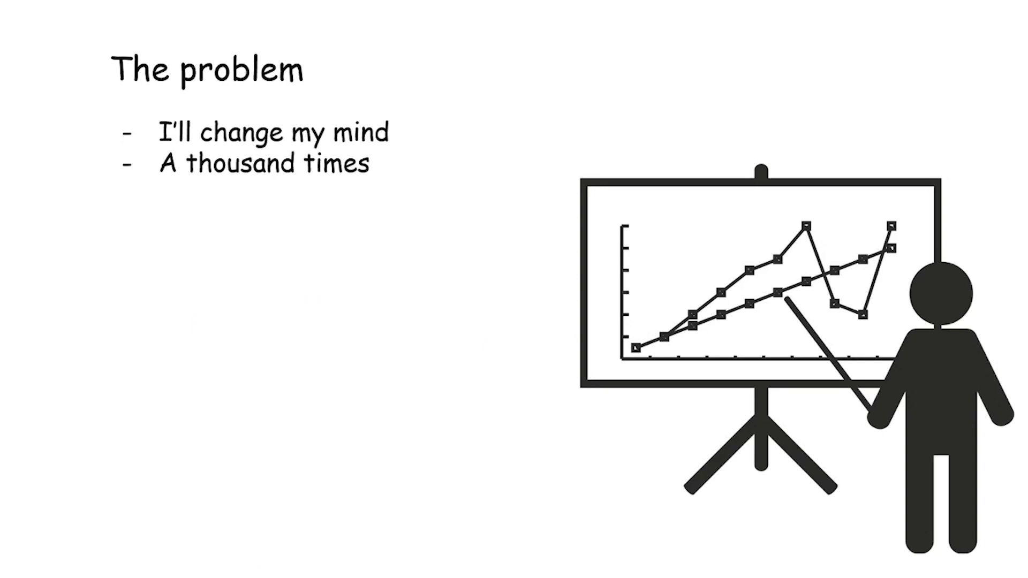
text(And I don't think i will)
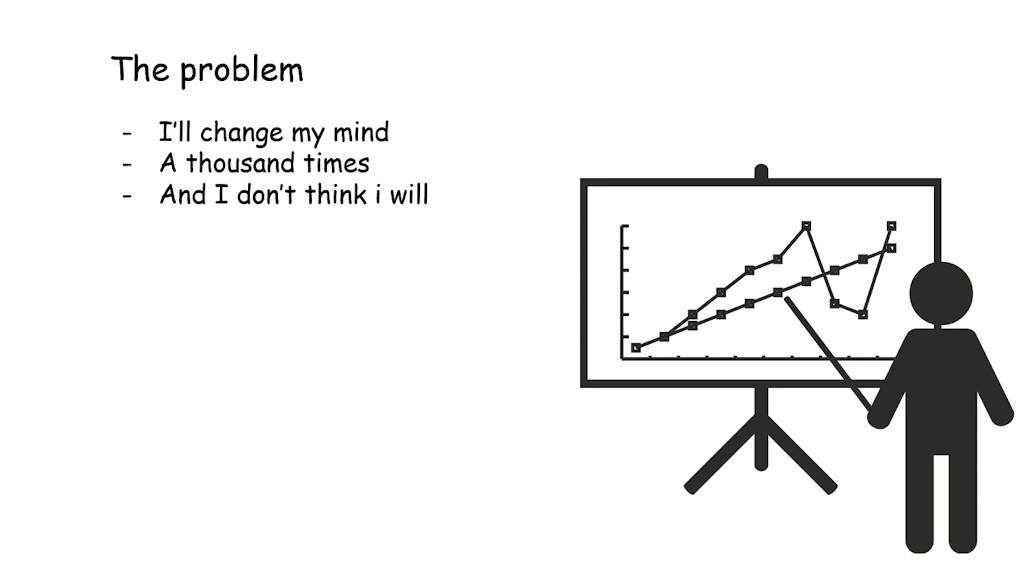
text(Make up my mind)
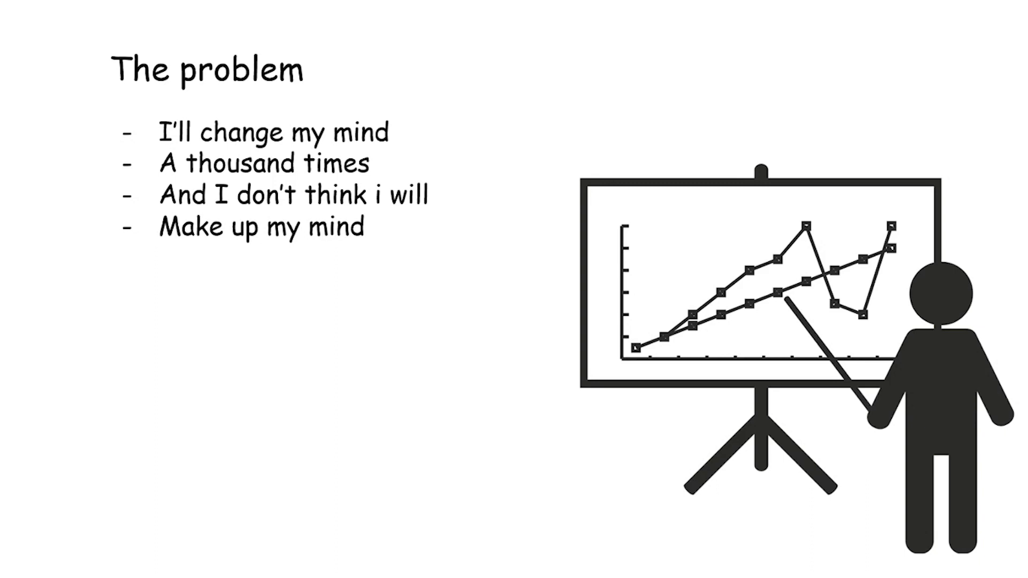
text(Maybe some other time)
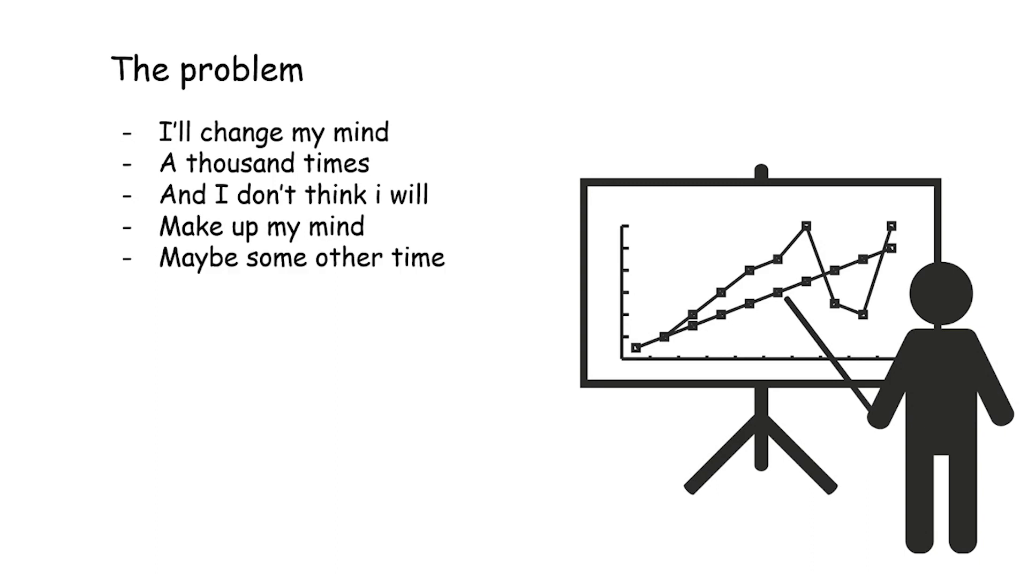
text(oh)
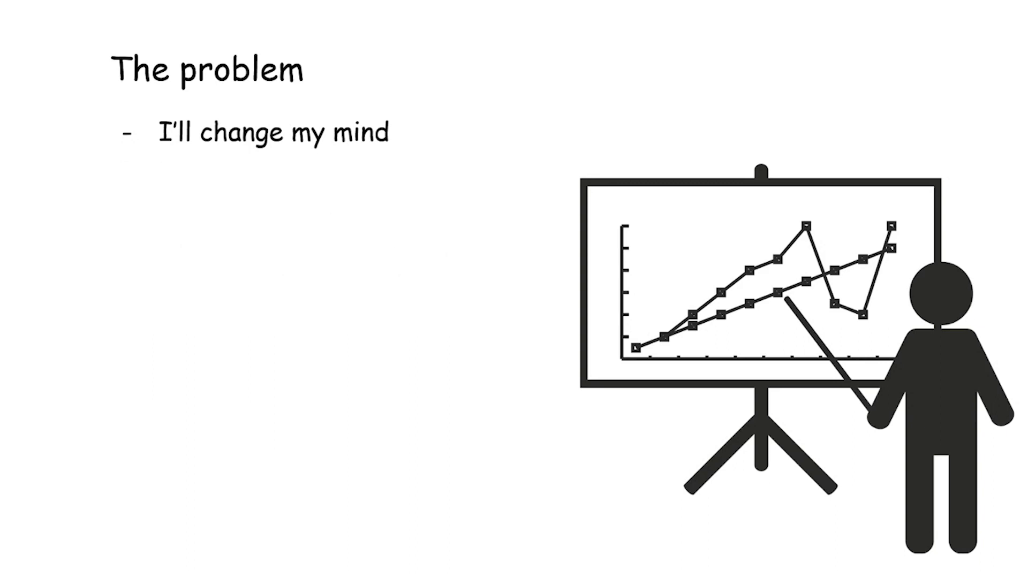
text(A thousand times)
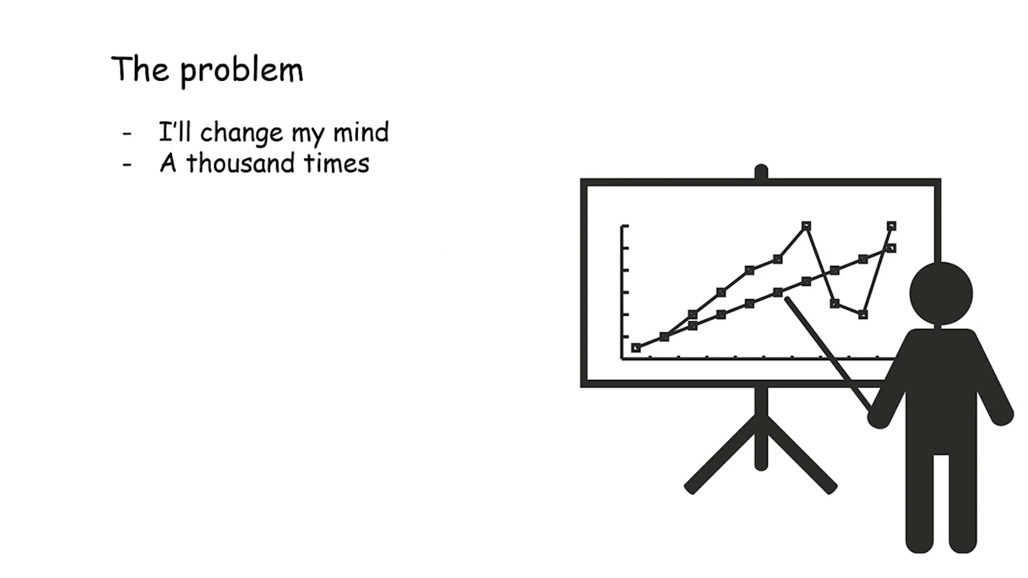
text(And I don't think i will)
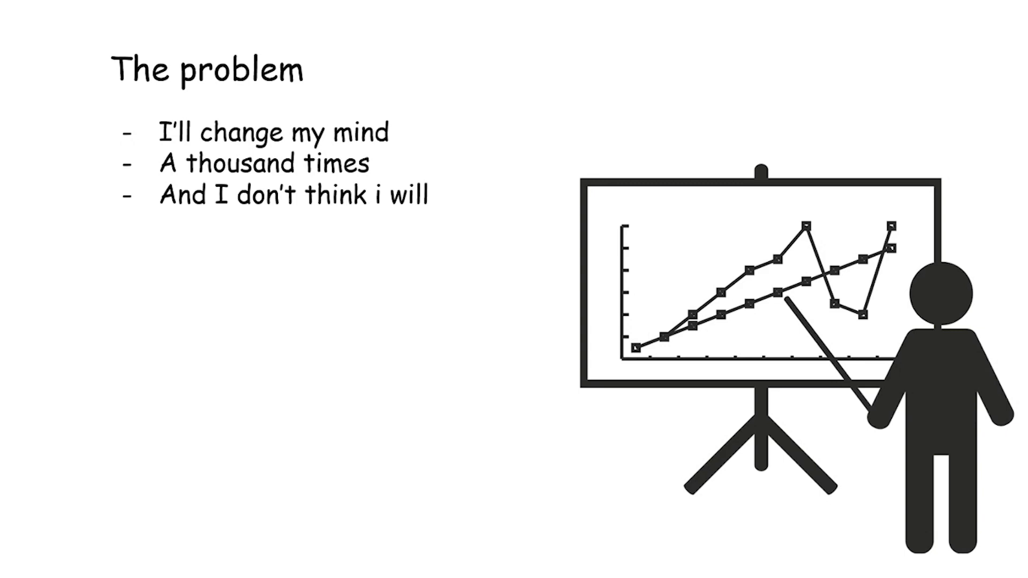
text(Make up my mind)
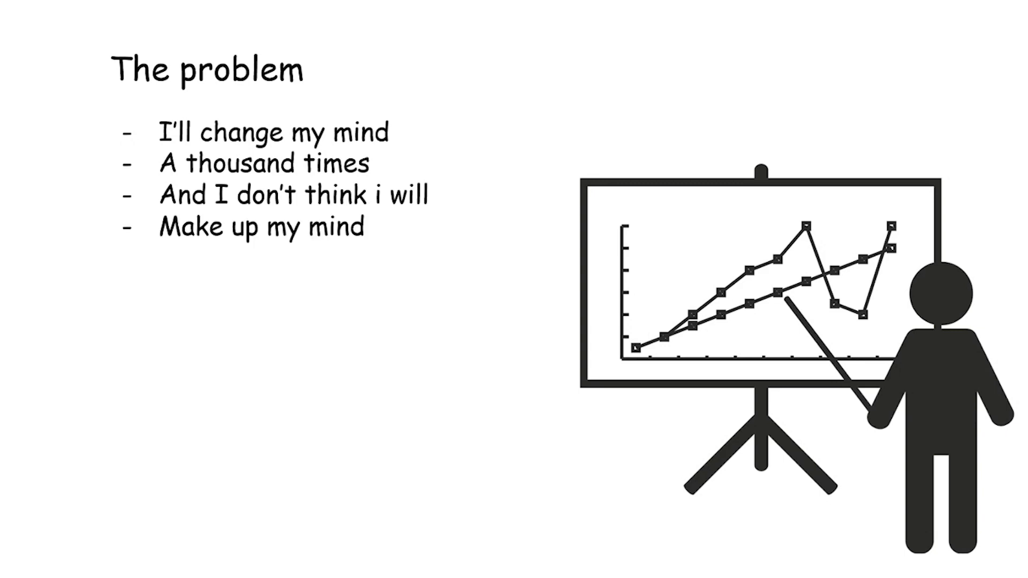
text(Maybe some other time)
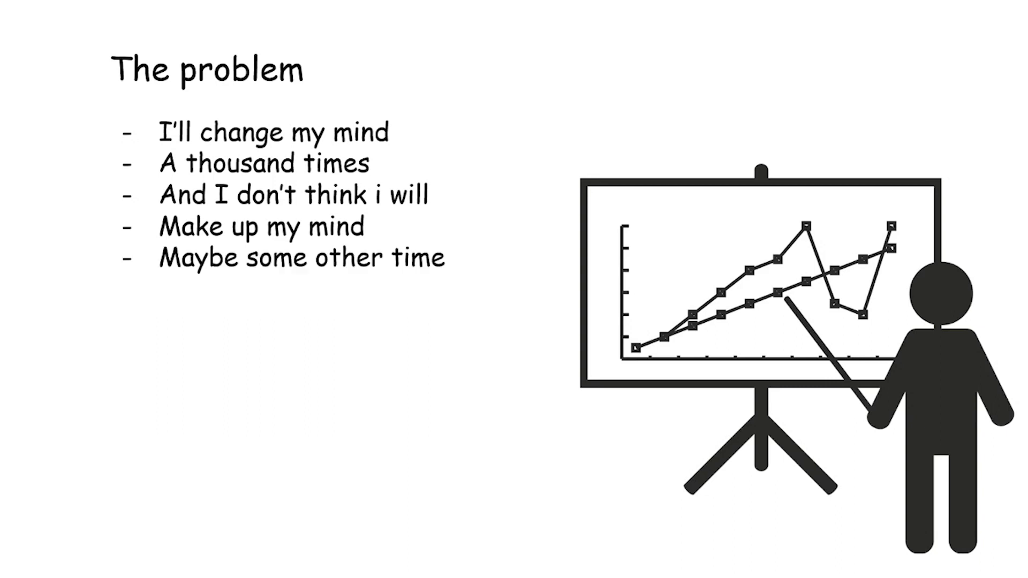